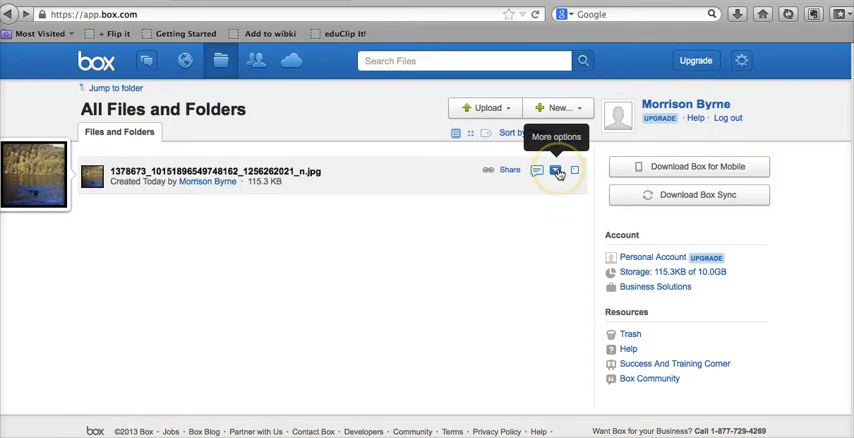
Open the image file's Share menu and choose Embed File in Your Site.
left_click(556, 170)
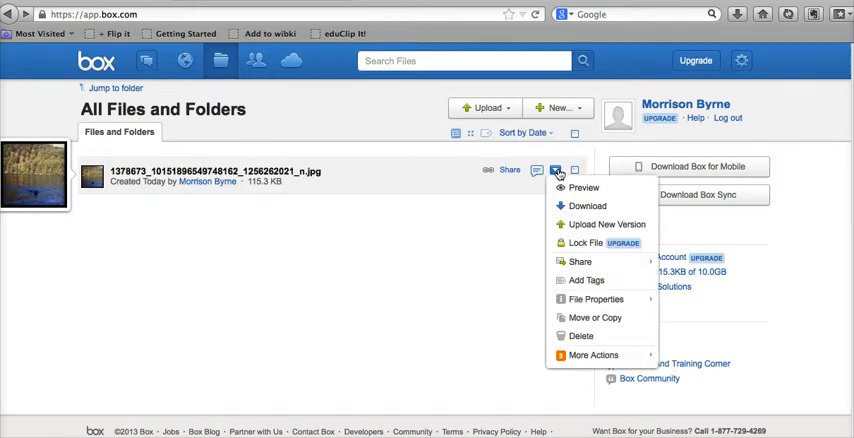
mouse_move(580, 260)
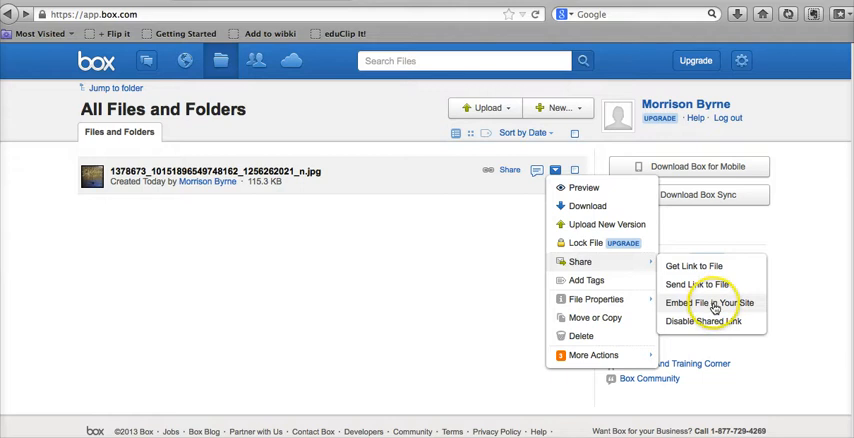
left_click(710, 304)
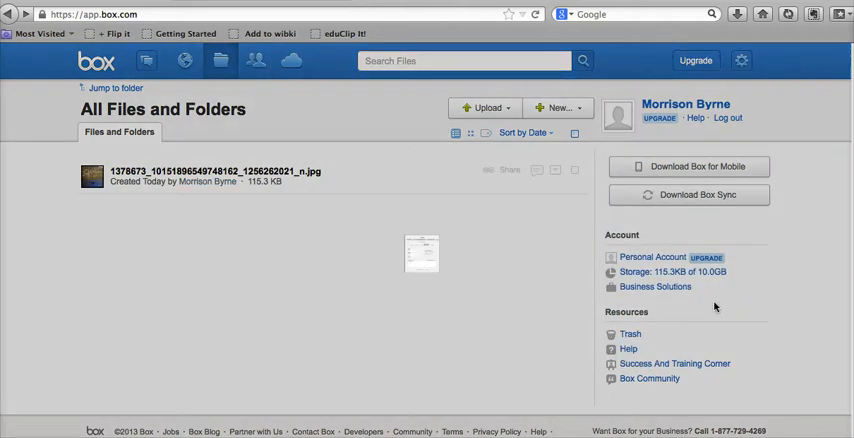
Set the embed viewer to 566×500 and disallow printing, downloading and sharing.
left_click(512, 170)
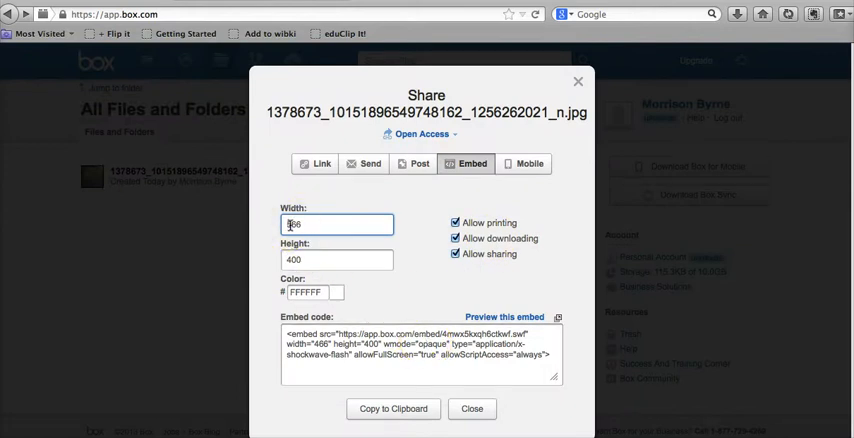
left_click(336, 260)
type("500")
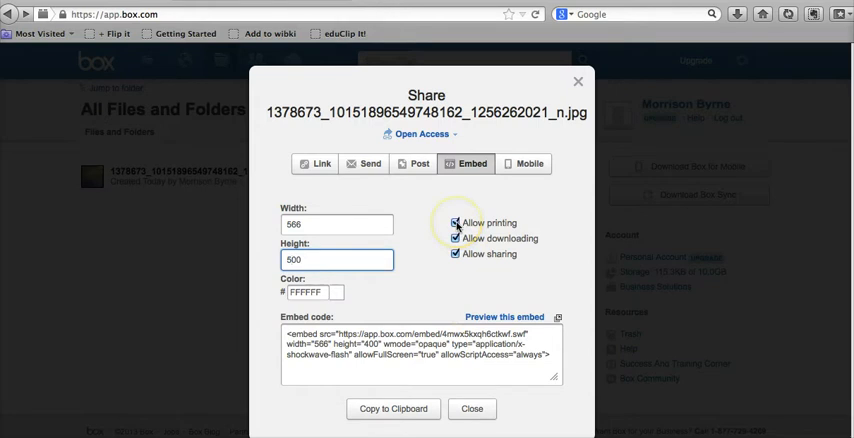
left_click(456, 254)
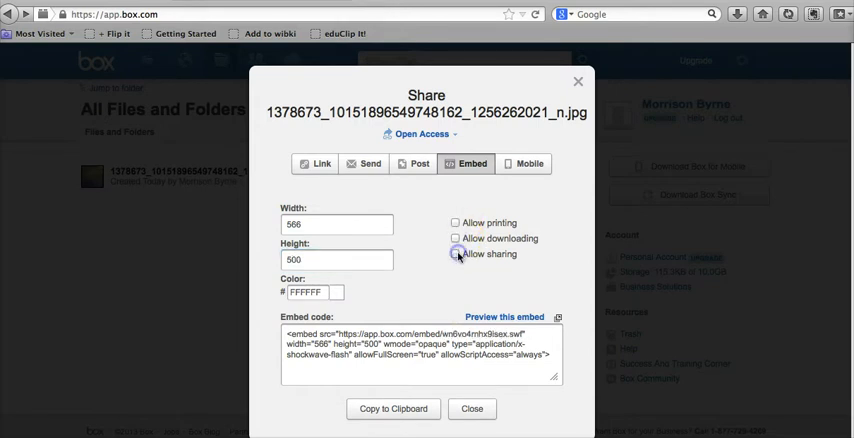
left_click(456, 238)
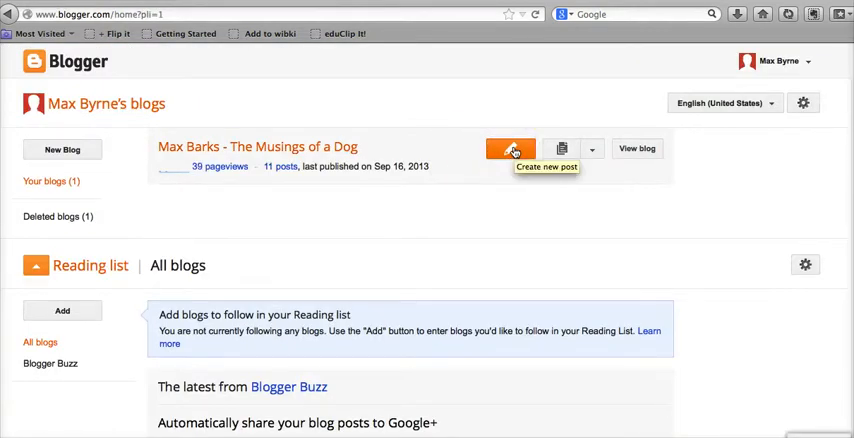
Create a new post on the Max Barks - The Musings of a Dog blog.
left_click(512, 148)
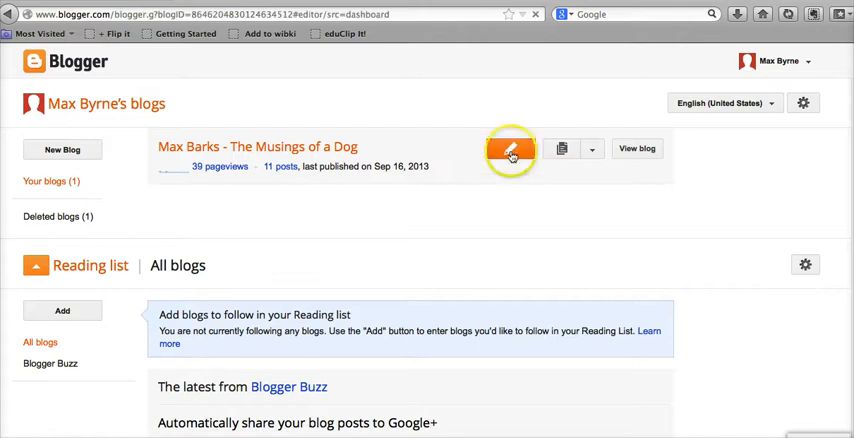
mouse_move(500, 168)
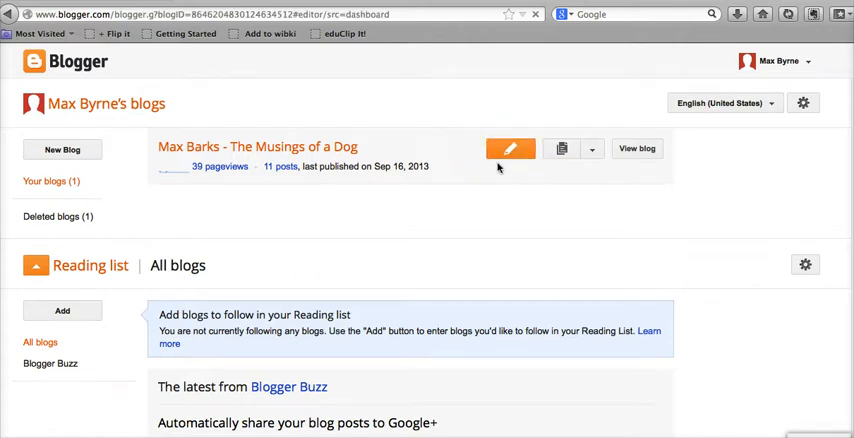
left_click(512, 148)
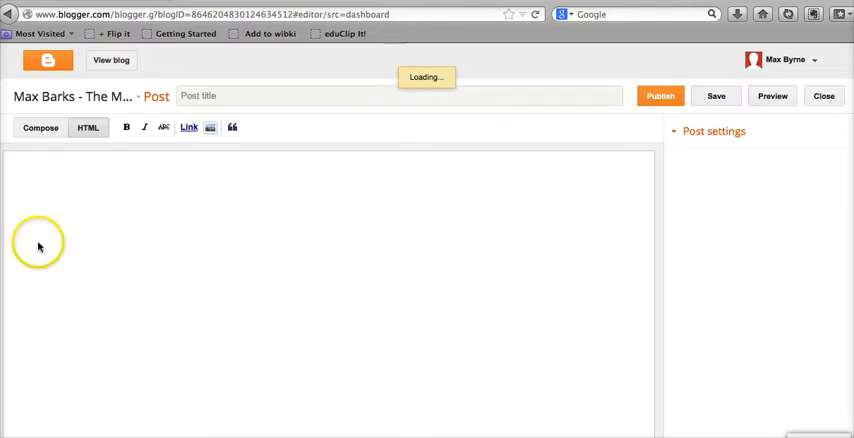
Switch the post body to HTML editing and paste in the Box embed code.
left_click(714, 132)
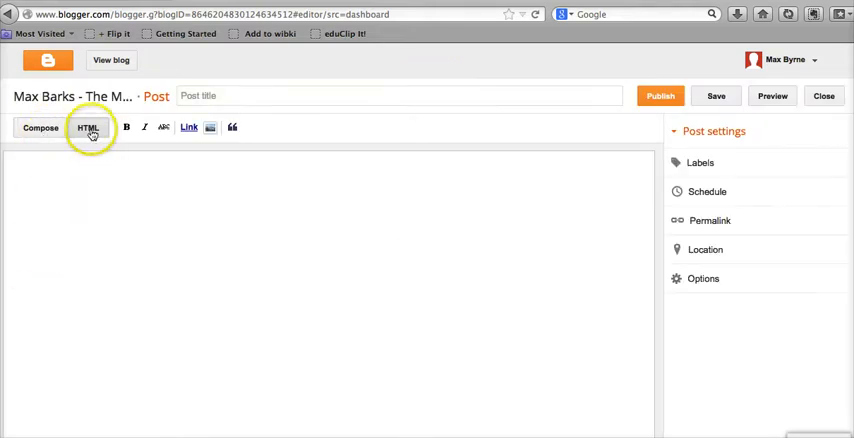
left_click(40, 128)
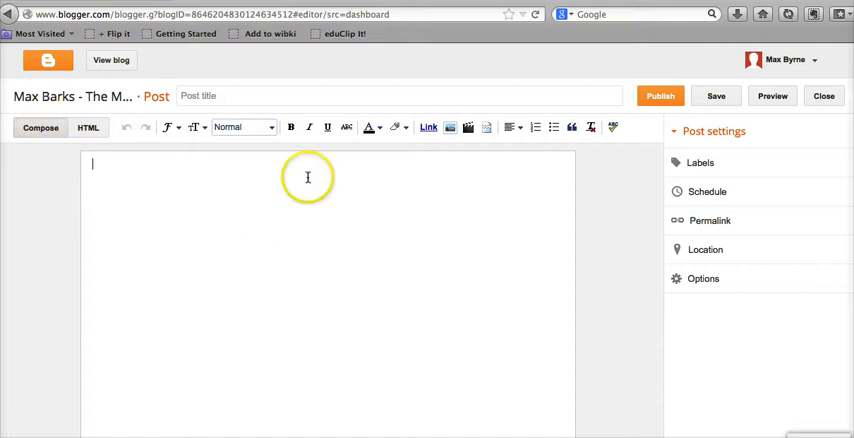
left_click(716, 96)
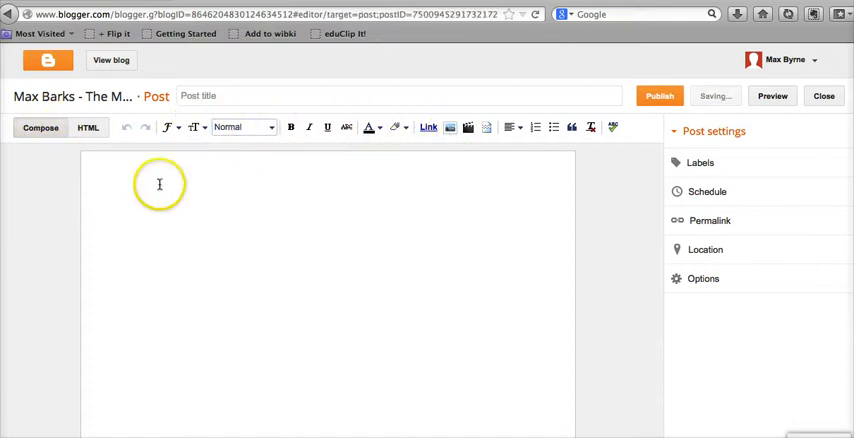
left_click(88, 128)
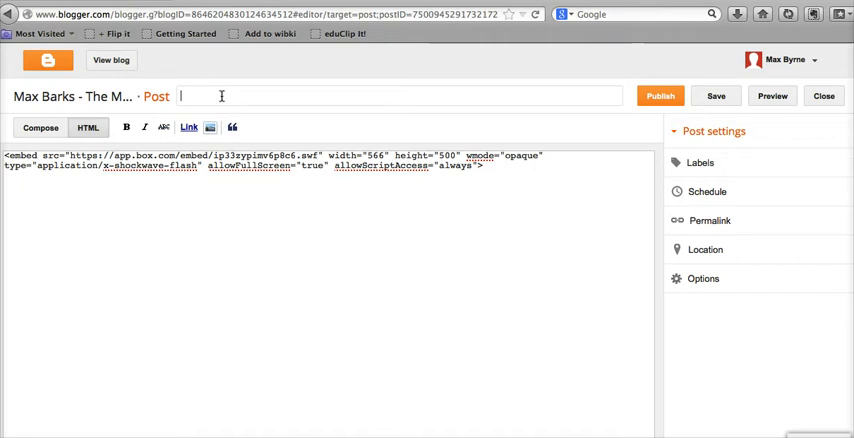
Title the post 'A Big Picture' and add the label 'Picture'.
type("A Big Pl")
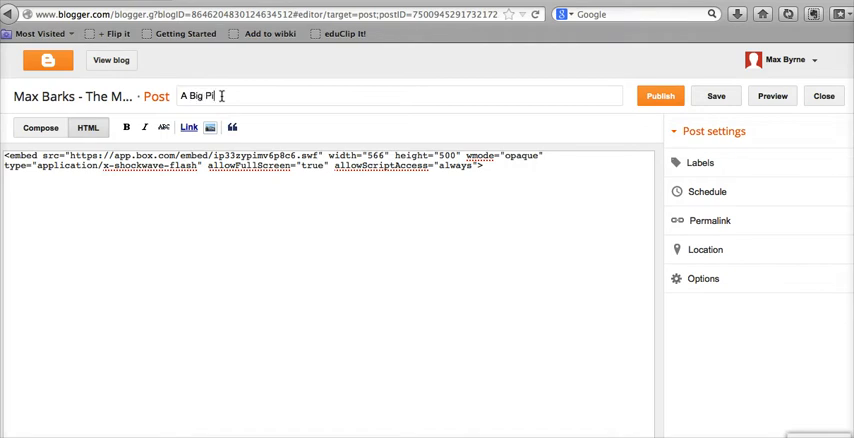
type("cture")
type("Pic")
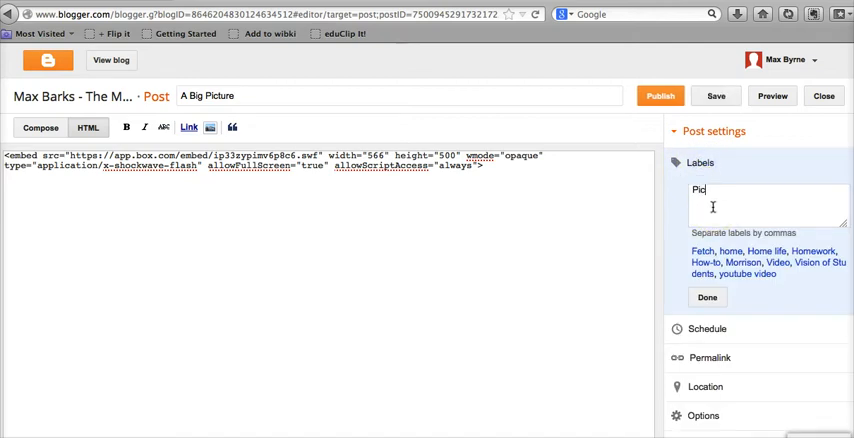
type("ture,")
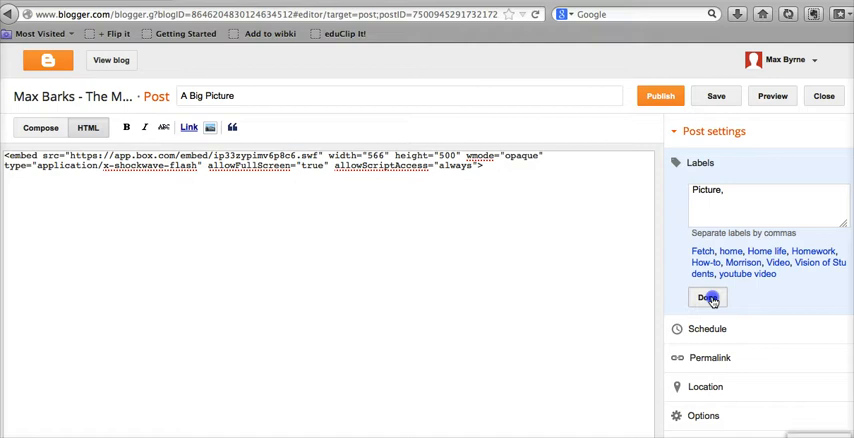
left_click(708, 298)
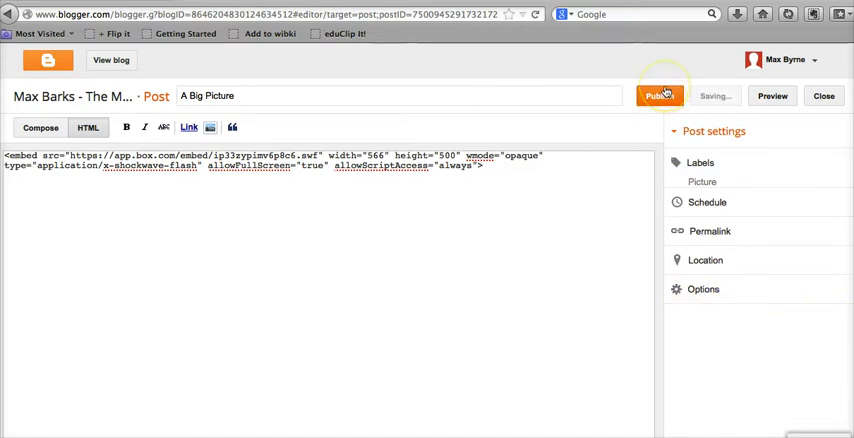
Publish the post and view 'A Big Picture' live on the blog.
left_click(660, 96)
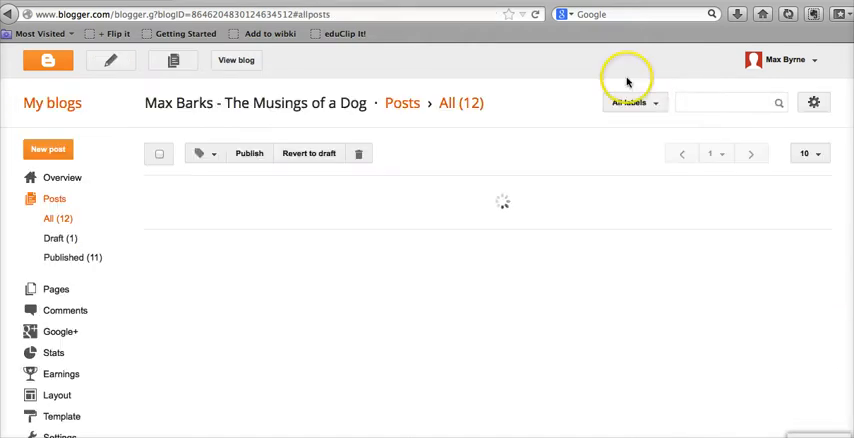
left_click(808, 152)
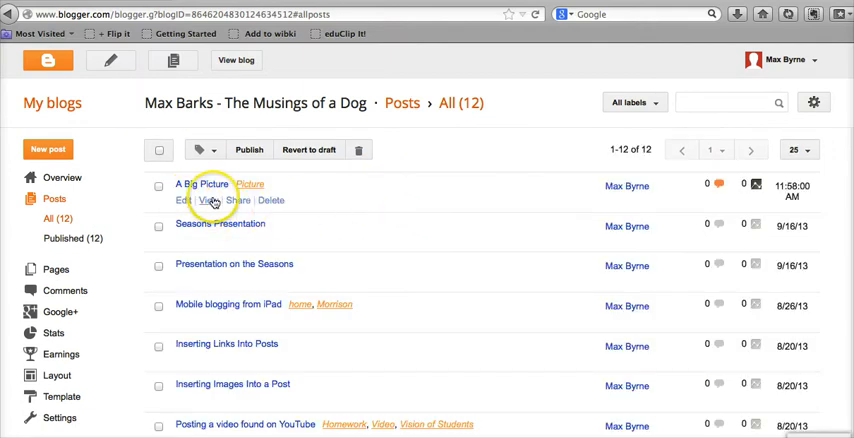
left_click(220, 200)
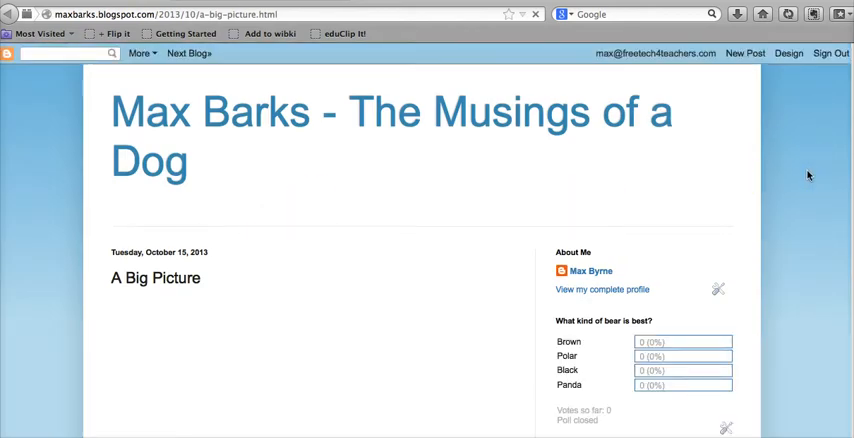
scroll("down", 3)
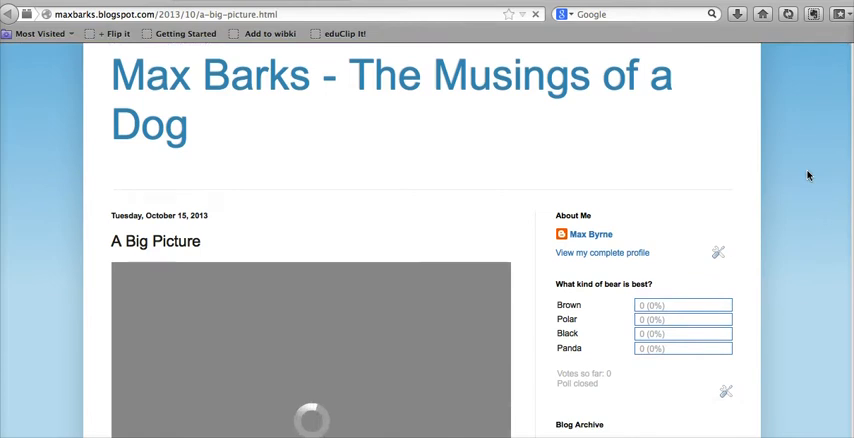
scroll("down", 3)
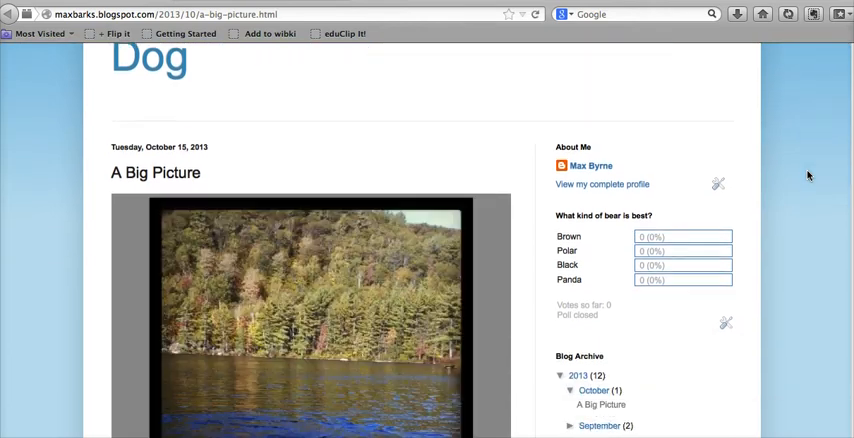
scroll("down", 3)
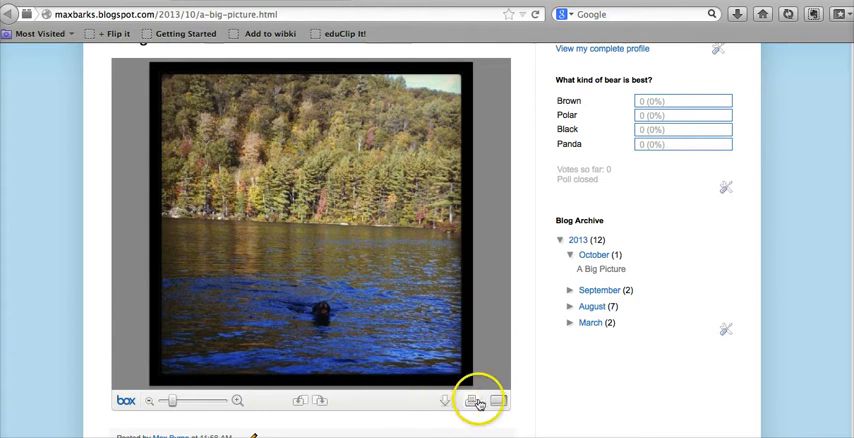
mouse_move(446, 400)
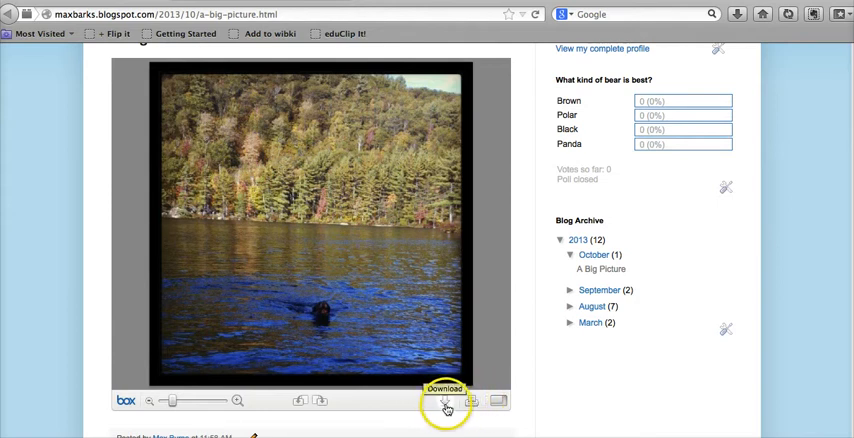
mouse_move(472, 400)
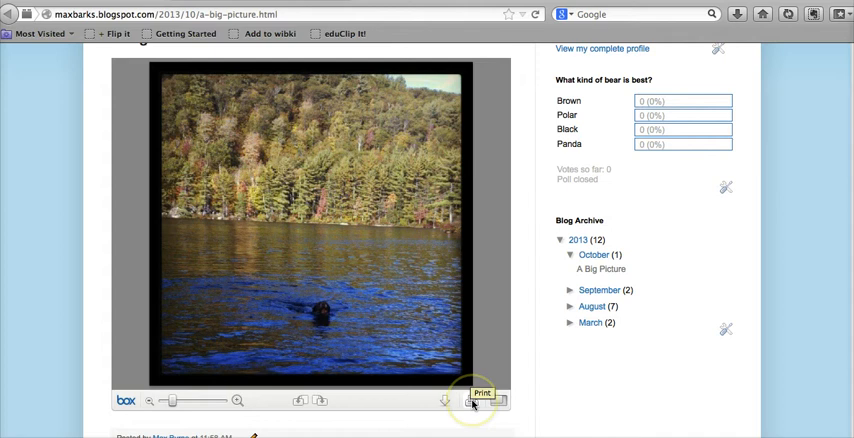
mouse_move(482, 378)
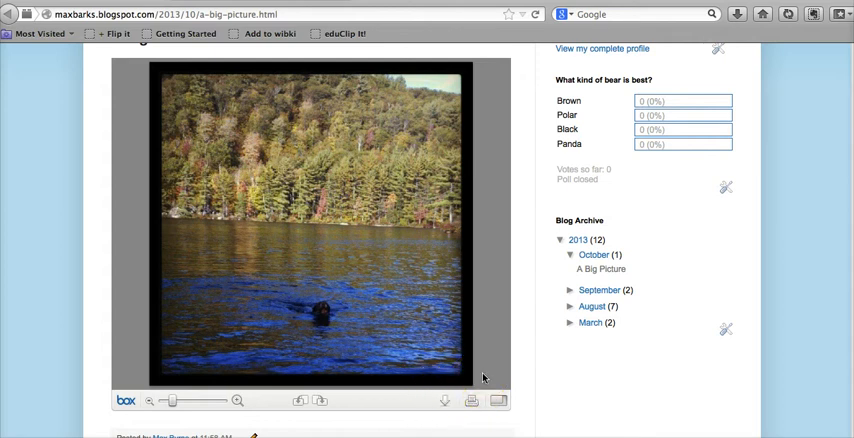